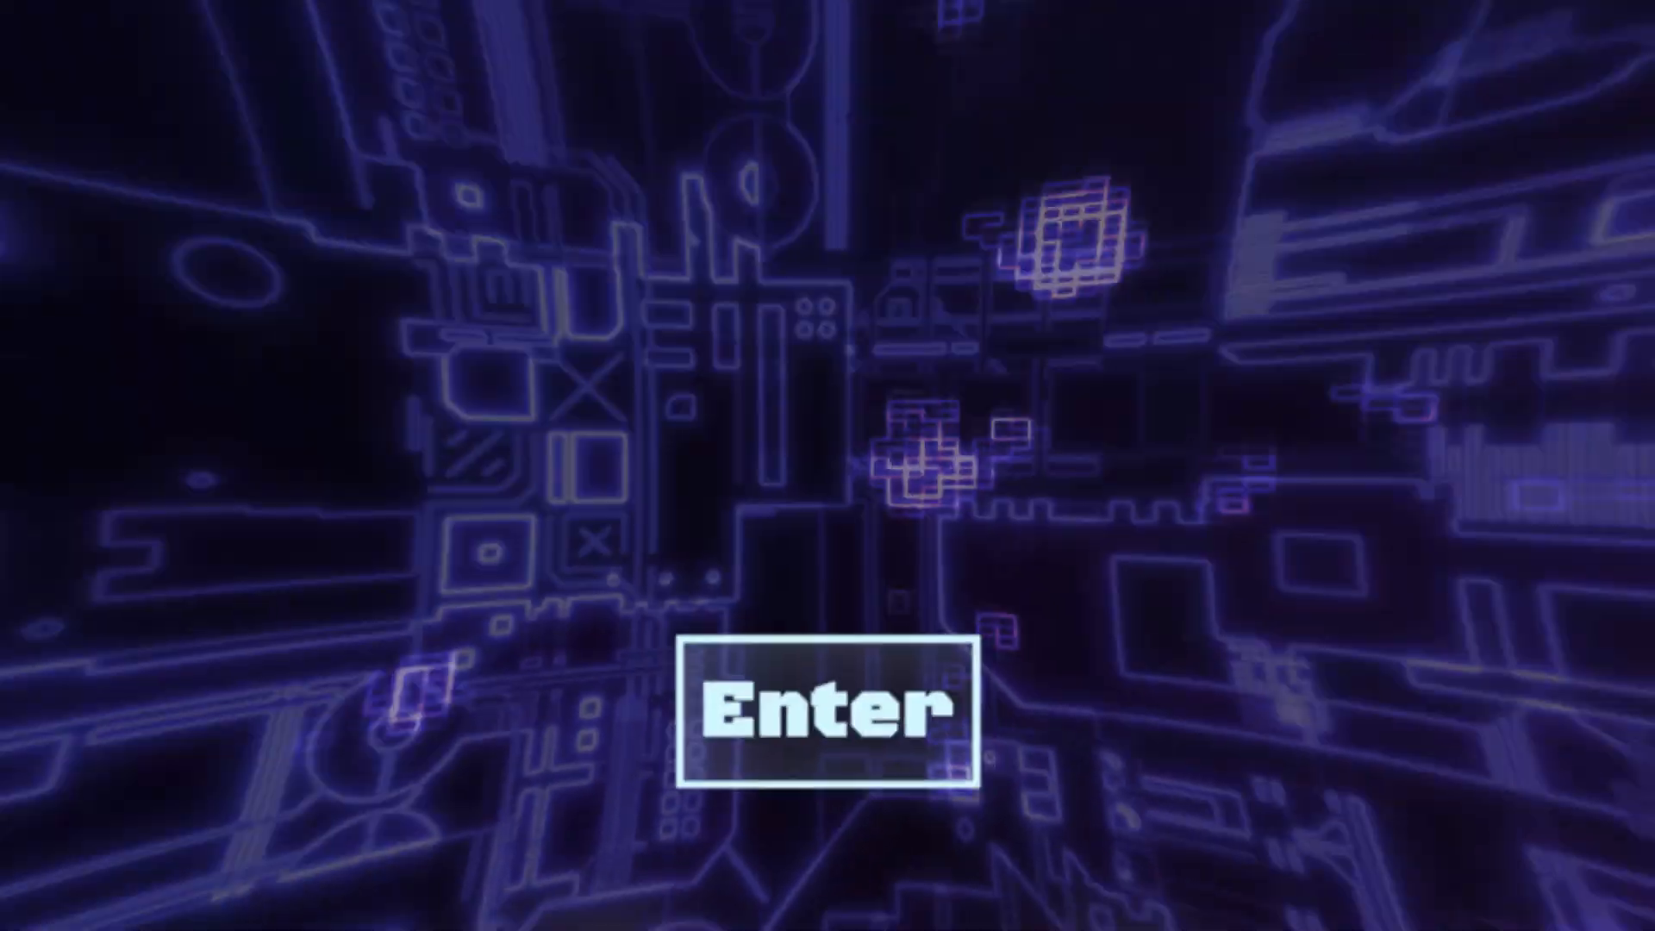
click(826, 709)
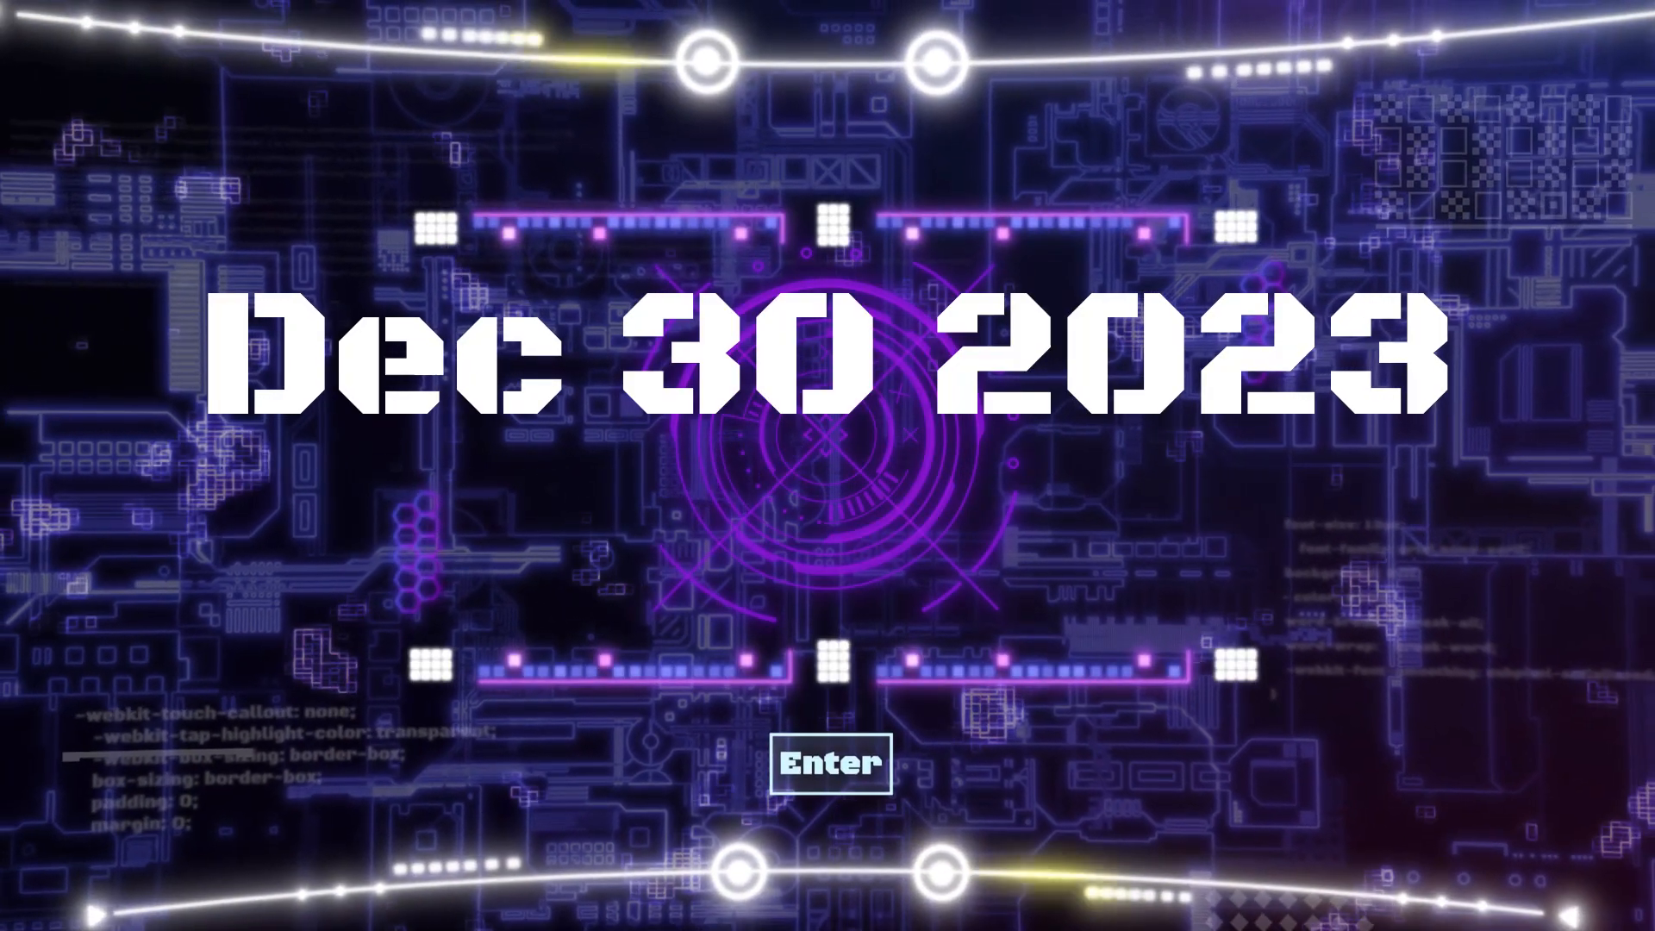
click(831, 763)
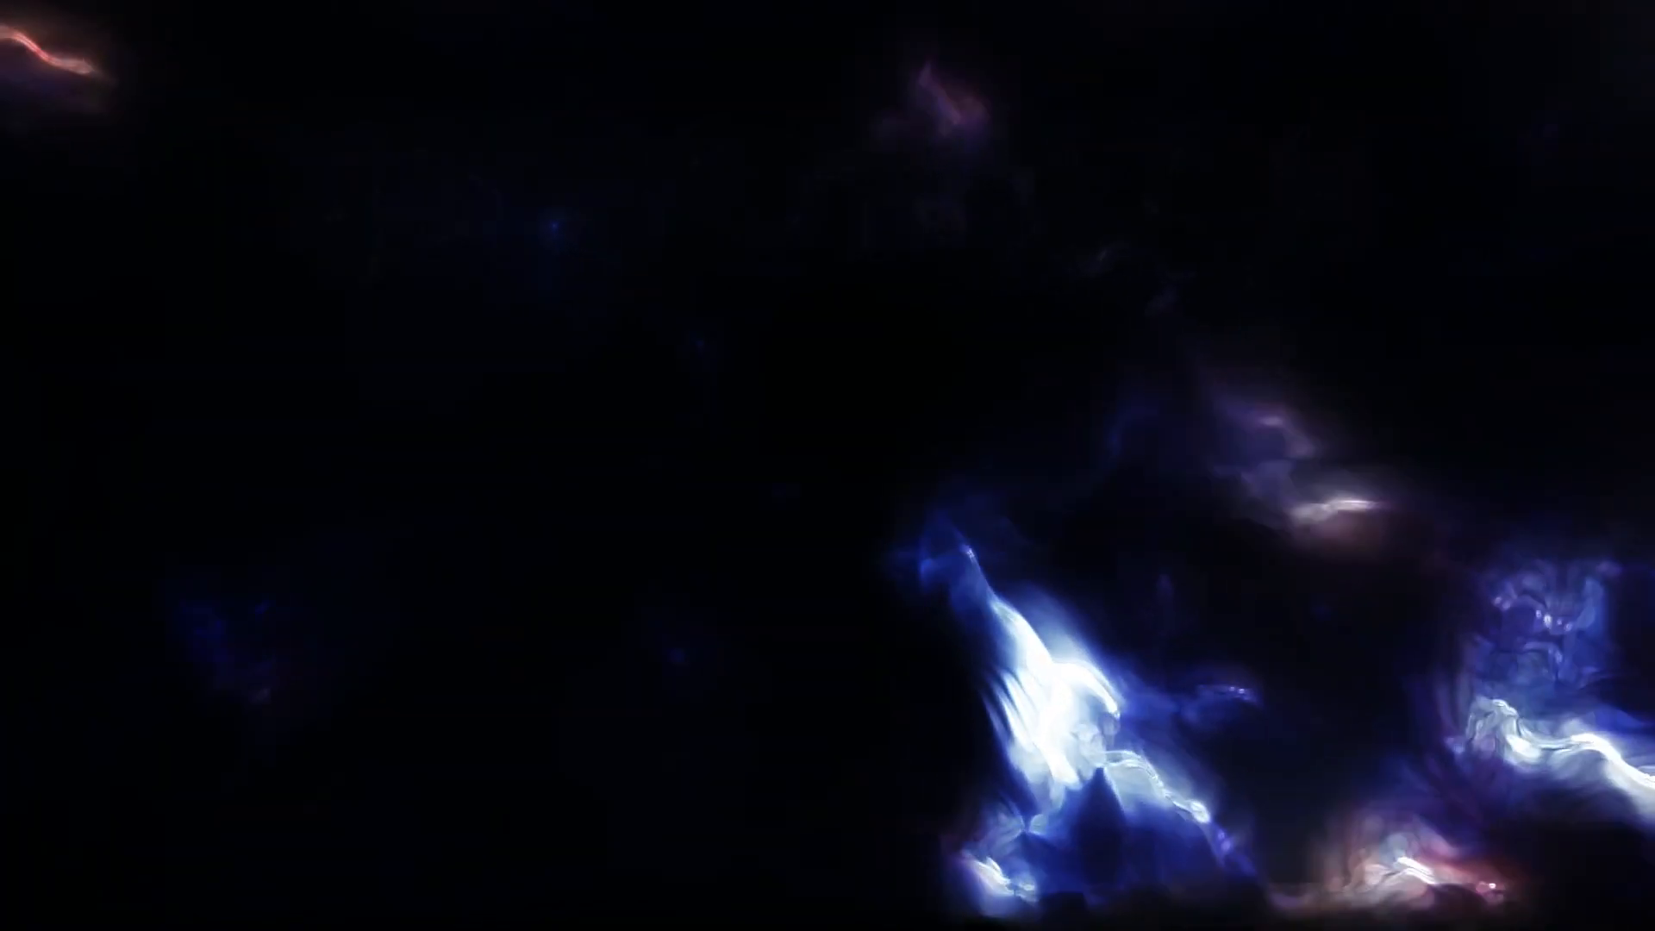